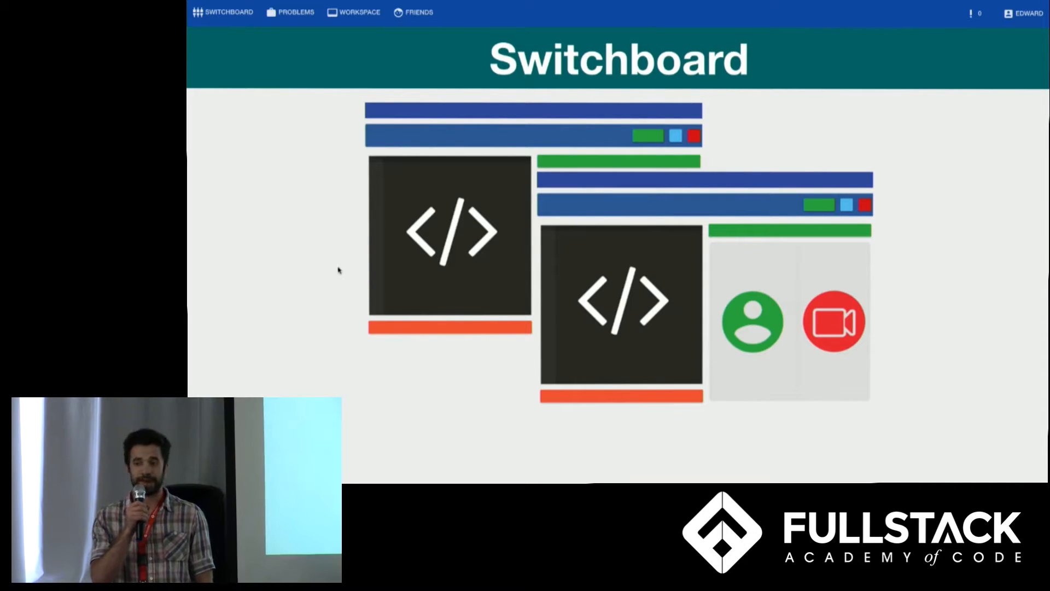
- Open Edward's awesome workspace containing the Fibonacci function from the saved workspaces list
left_click(359, 12)
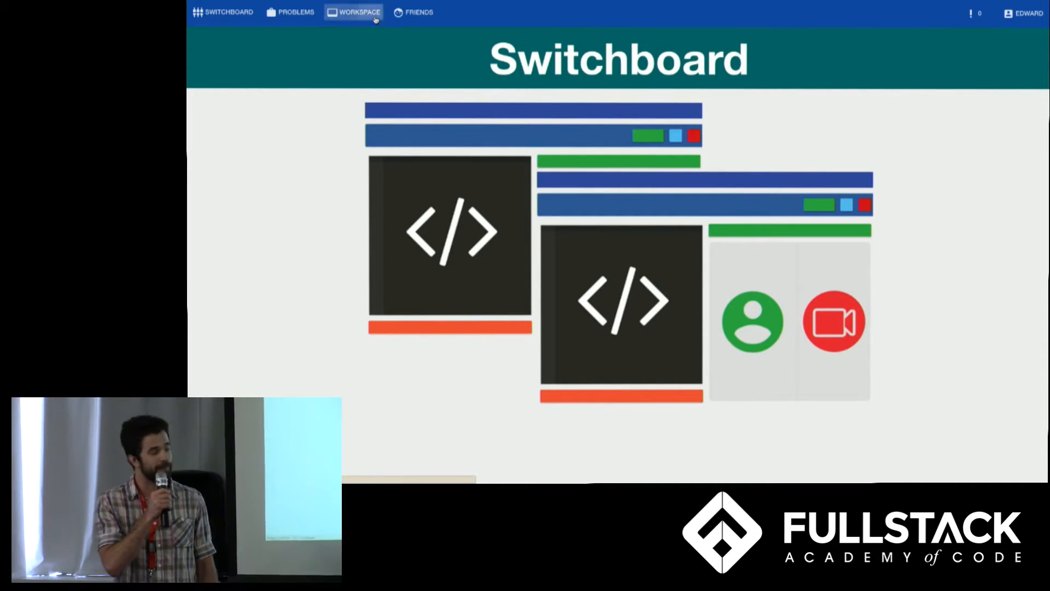
left_click(354, 13)
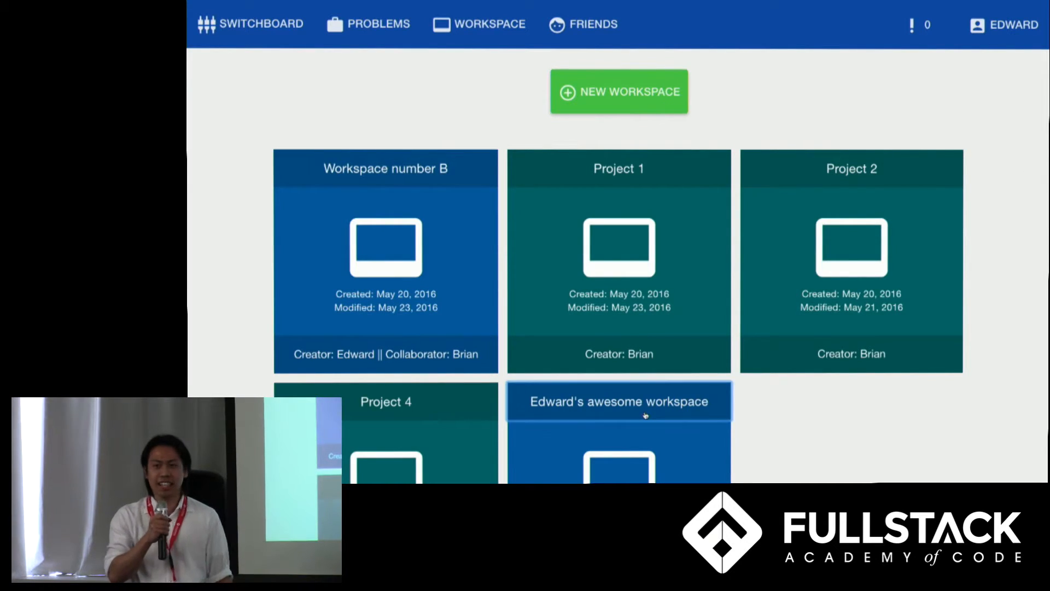
left_click(618, 401)
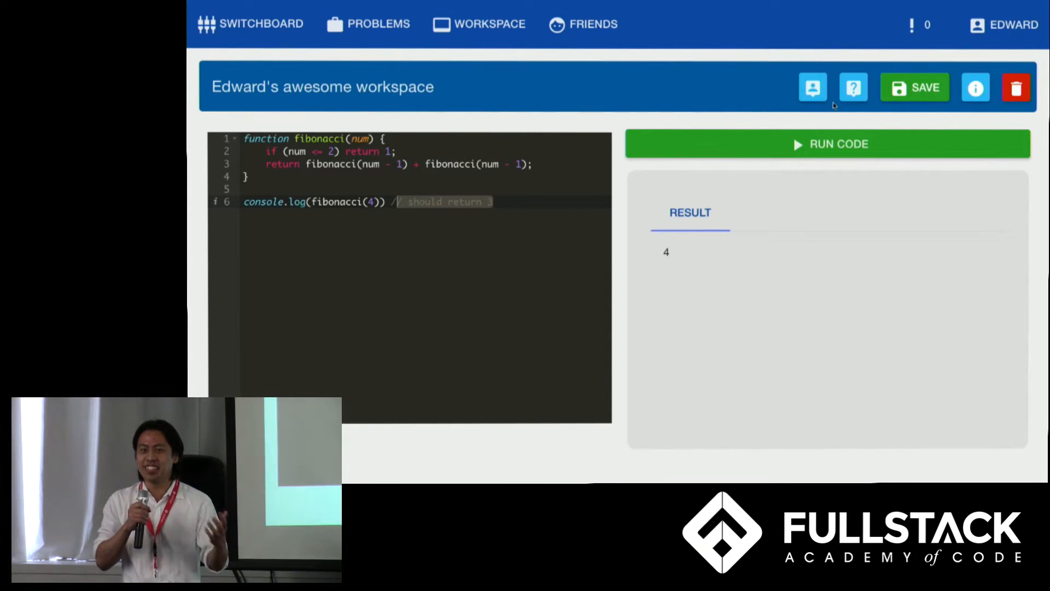
mouse_move(853, 87)
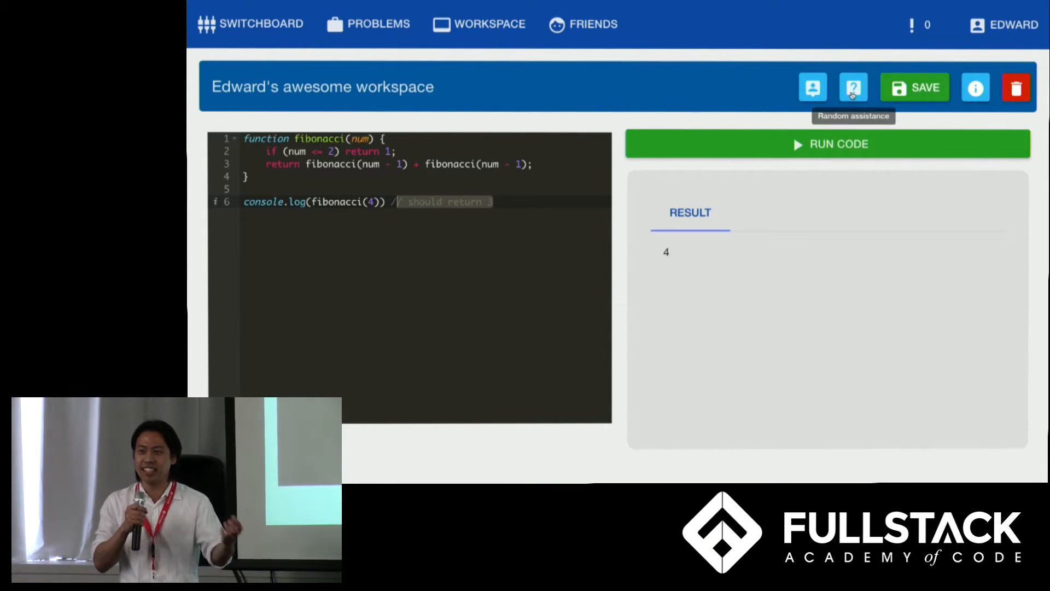
- Invite Brian to Edward's awesome workspace and let him join as a collaborator
left_click(812, 87)
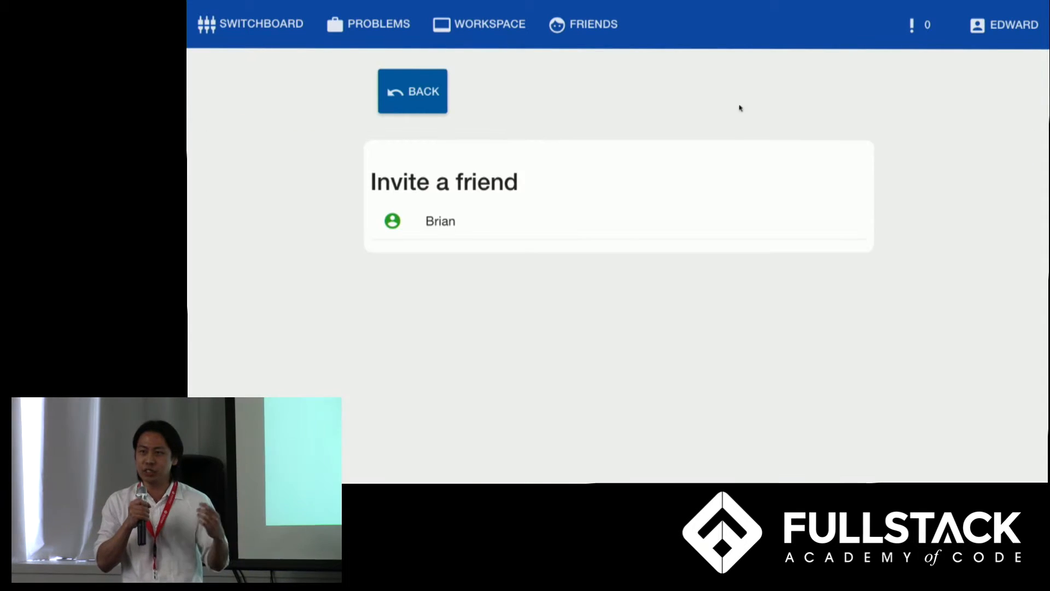
left_click(440, 221)
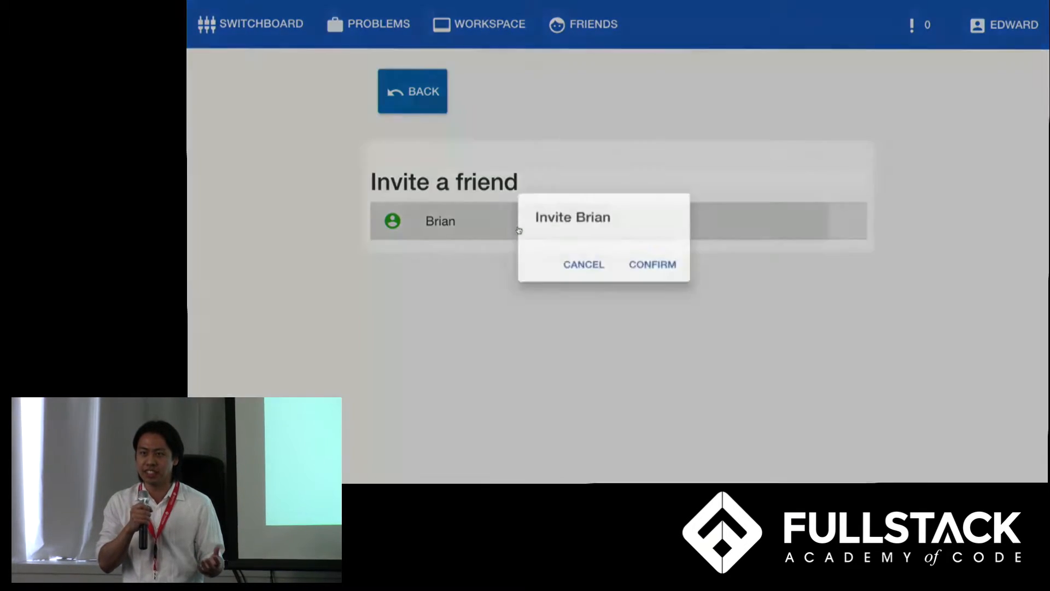
left_click(651, 264)
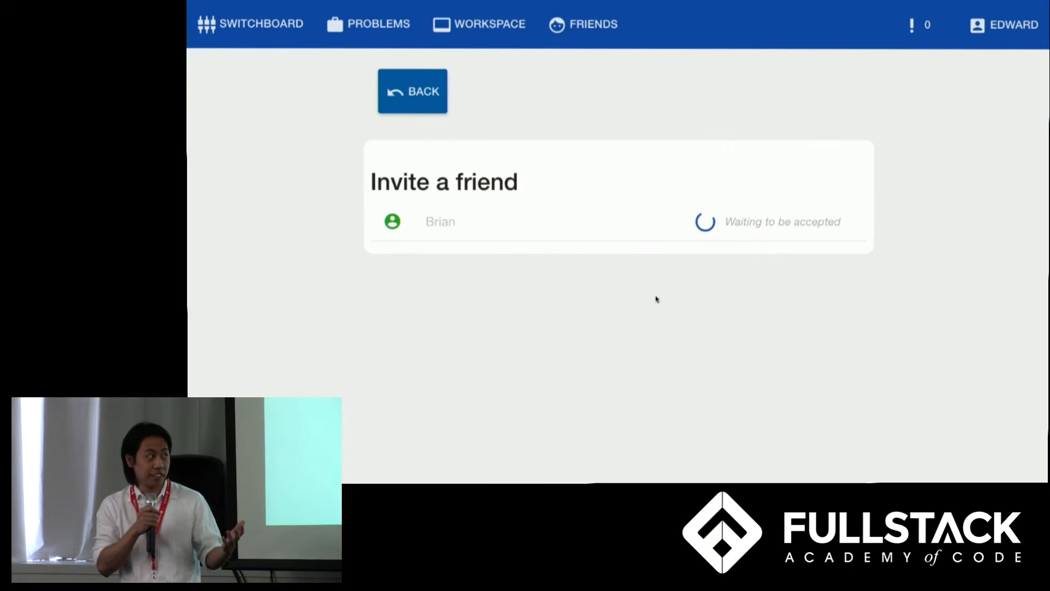
left_click(413, 91)
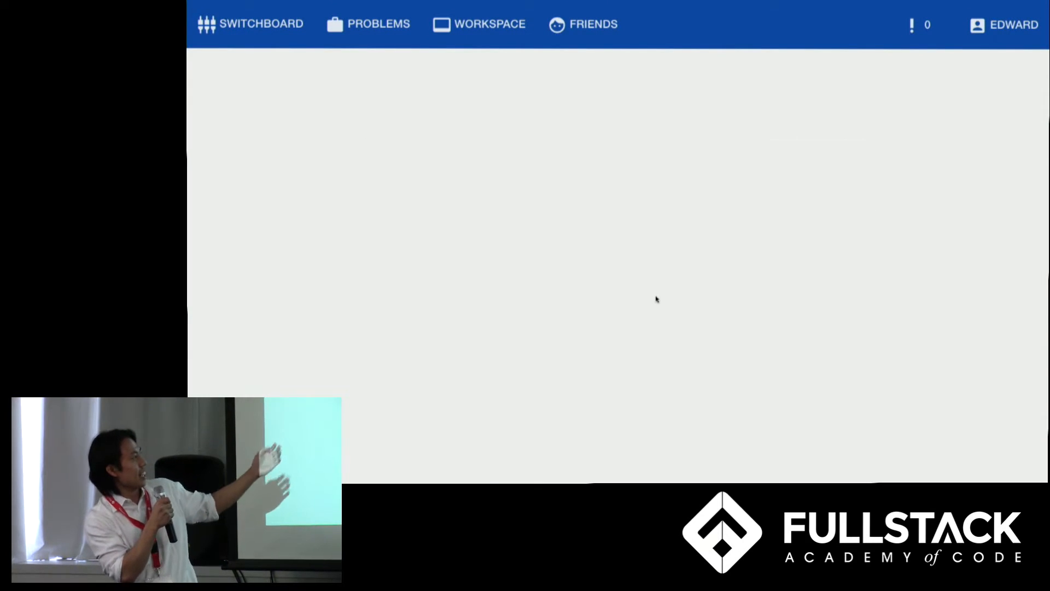
left_click(479, 24)
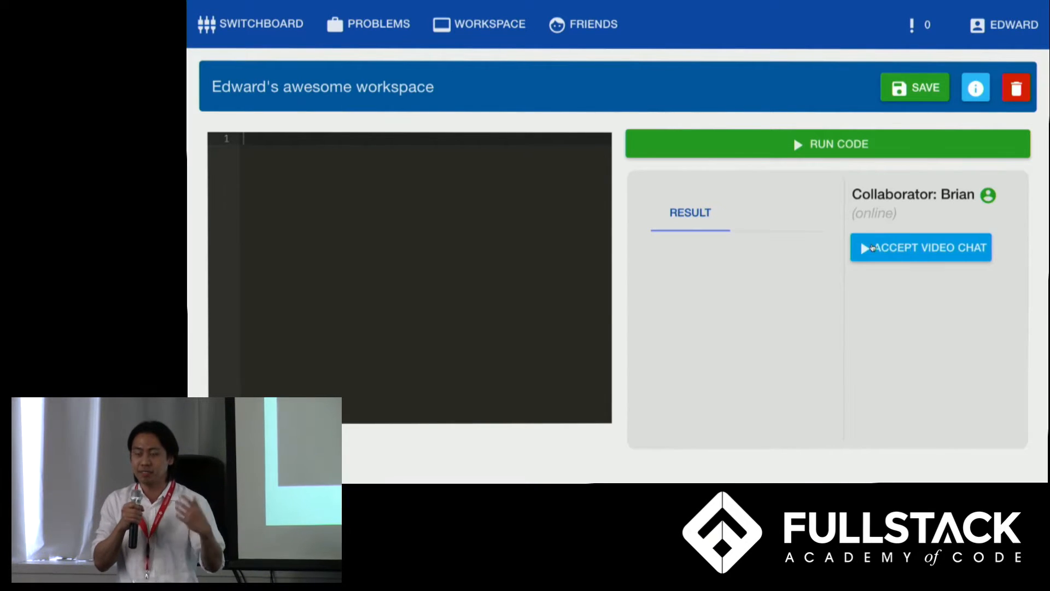
- Video chat while running the fixed Fibonacci code to print 3, then open Problems
left_click(921, 247)
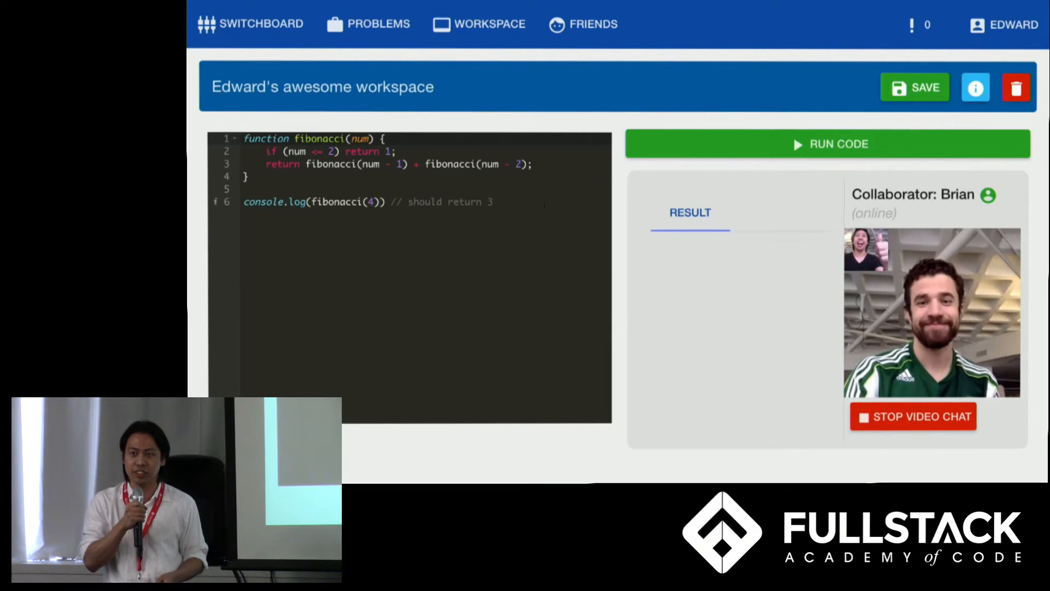
left_click(828, 143)
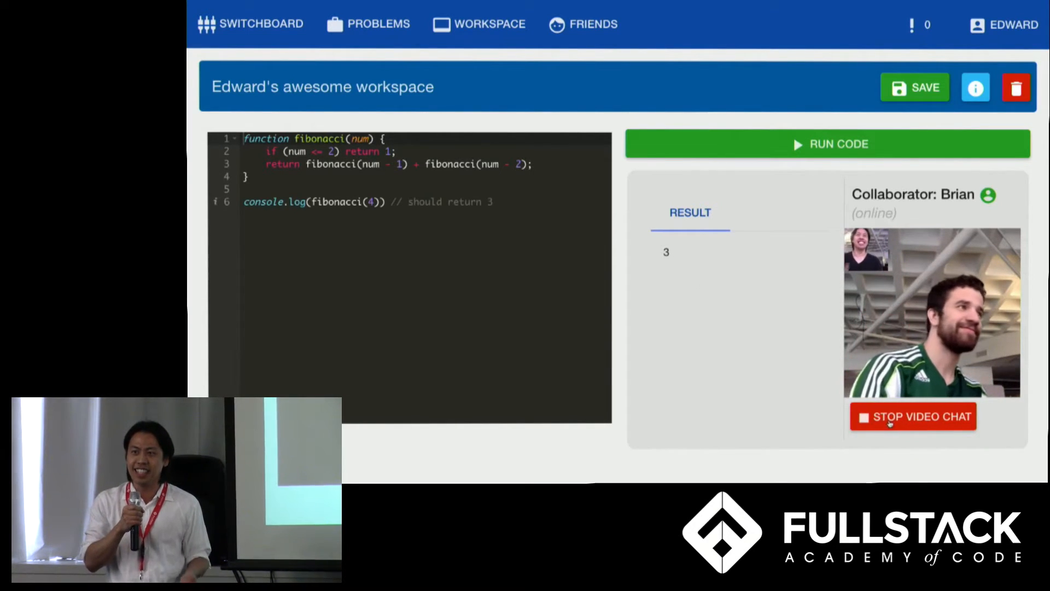
left_click(912, 415)
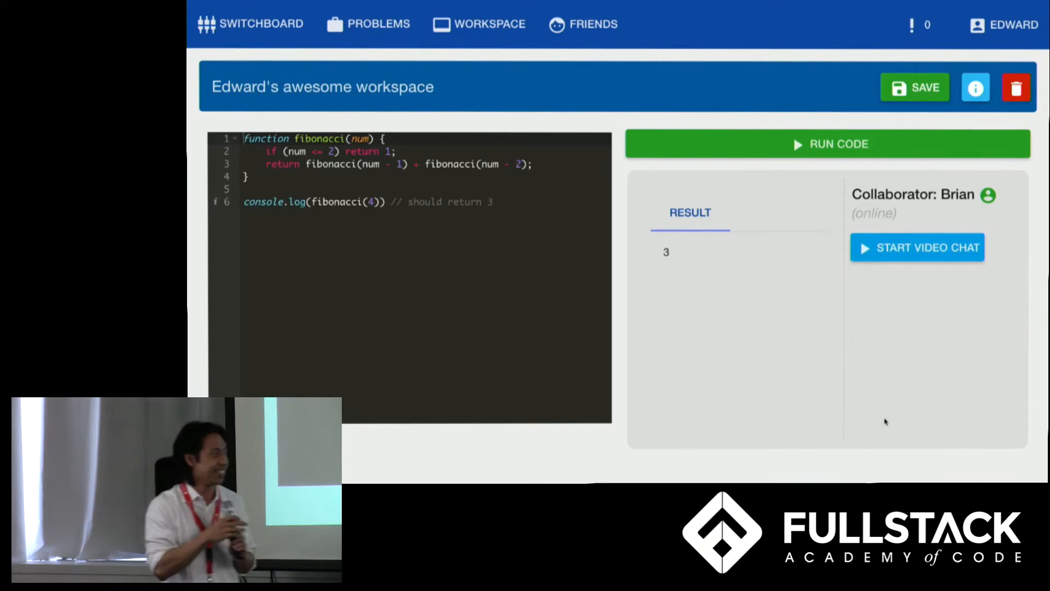
left_click(368, 23)
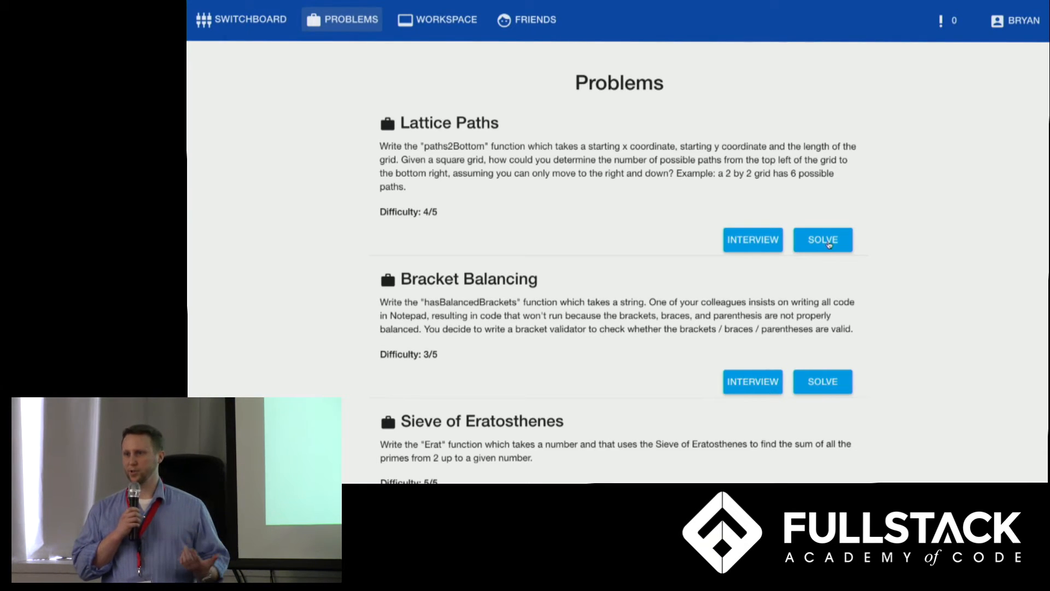
- Start solving Lattice Paths together with Edward and begin a video chat
left_click(822, 239)
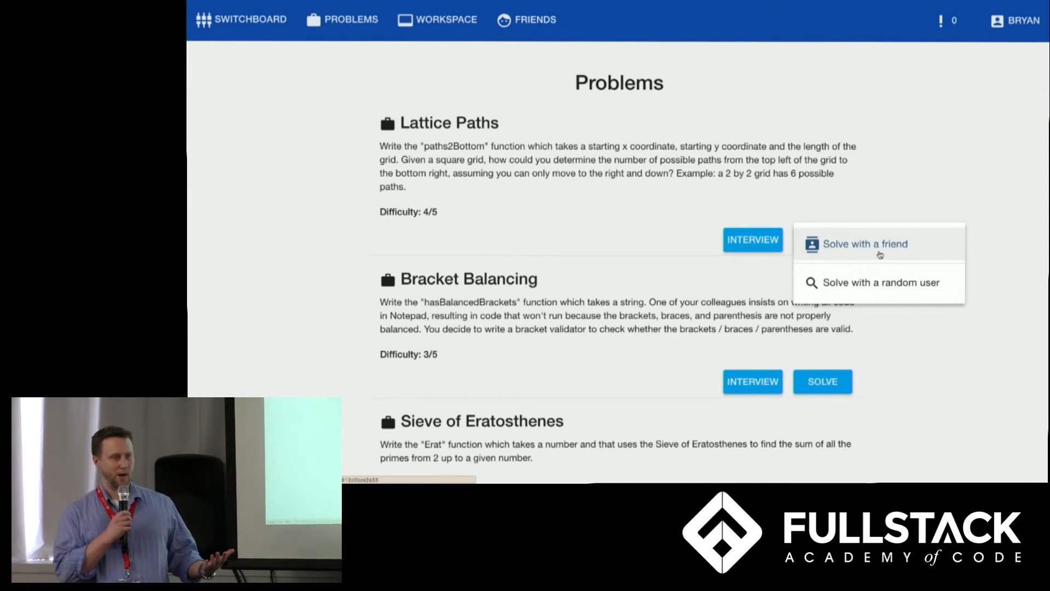
left_click(864, 244)
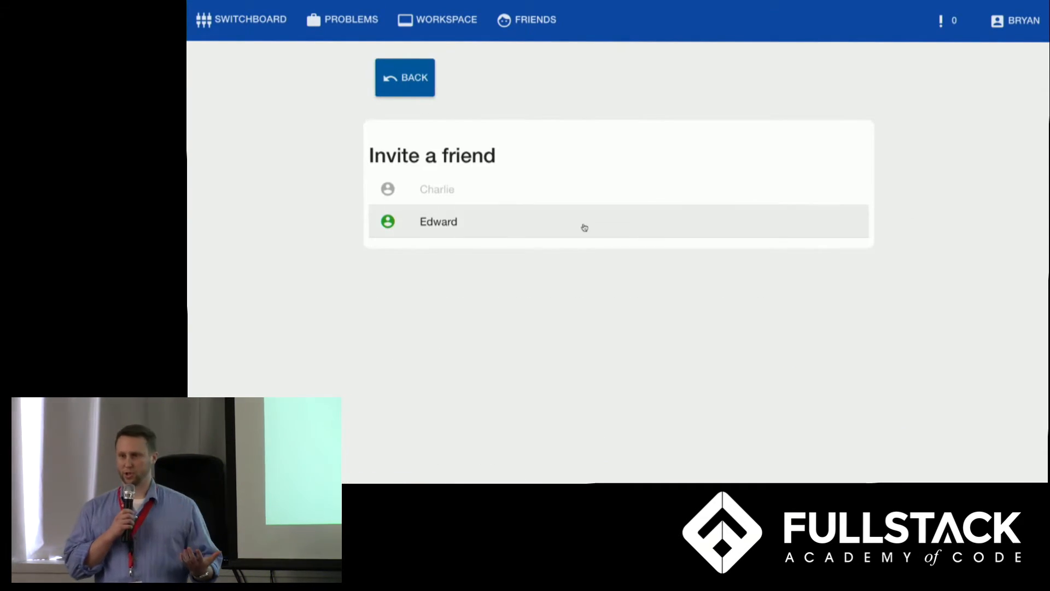
left_click(438, 221)
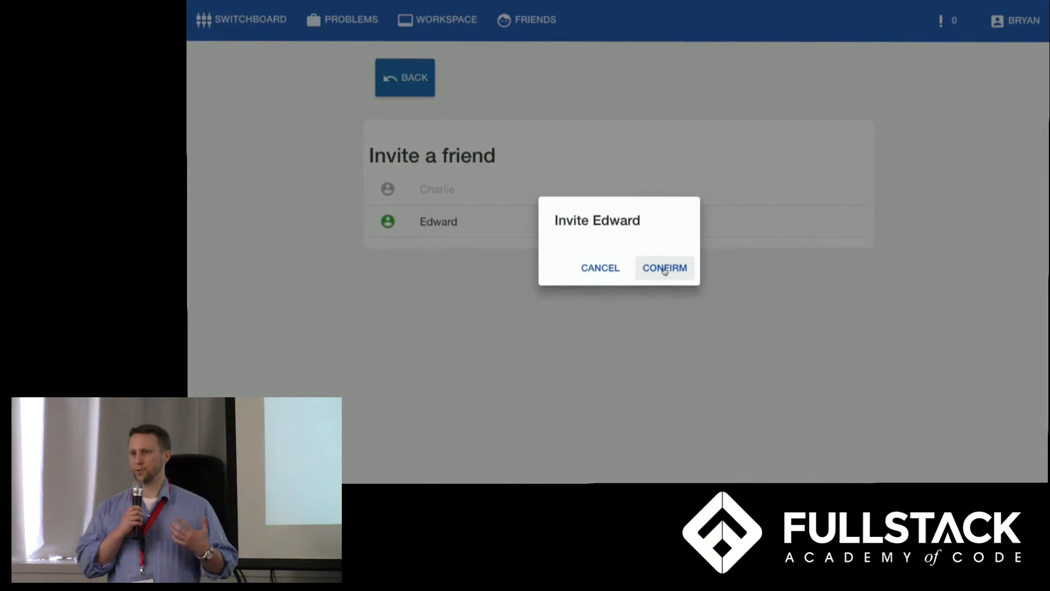
left_click(663, 267)
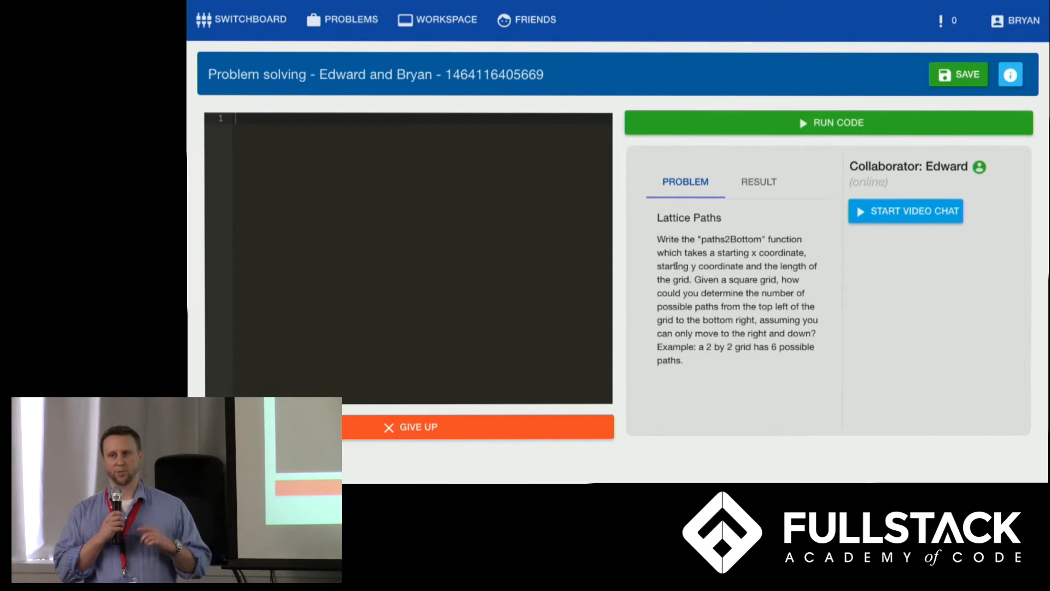
left_click(905, 211)
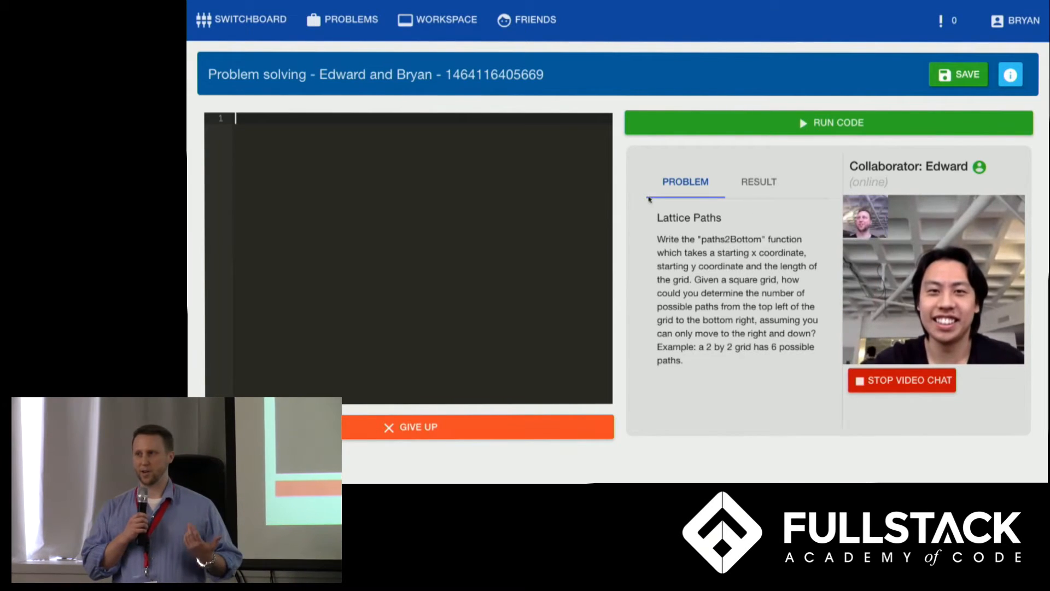
- Check the failing test results for the placeholder paths2Bottom code
type("var")
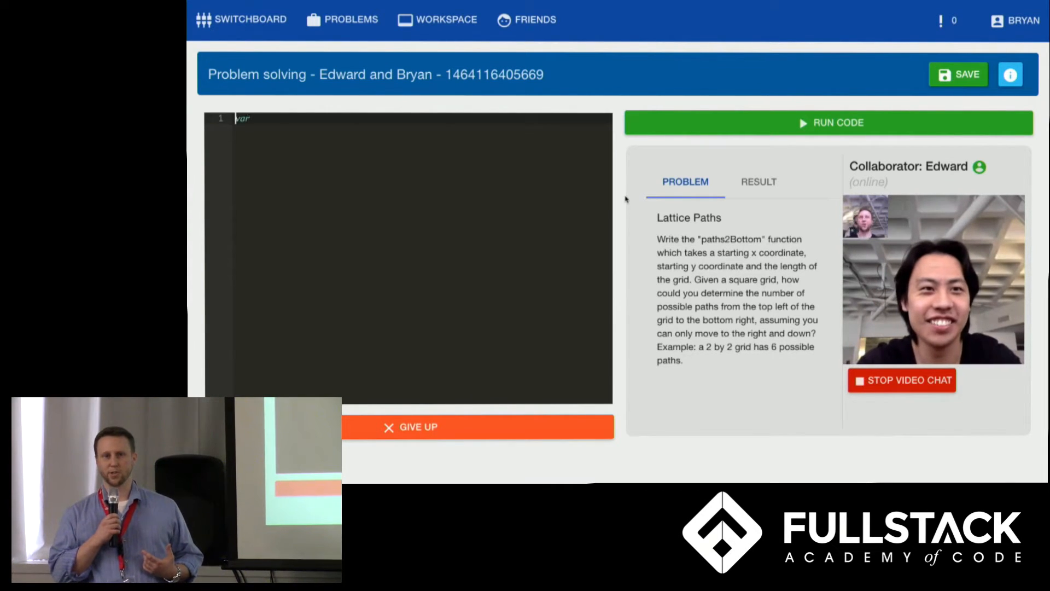
type("function paths2Bottom() {")
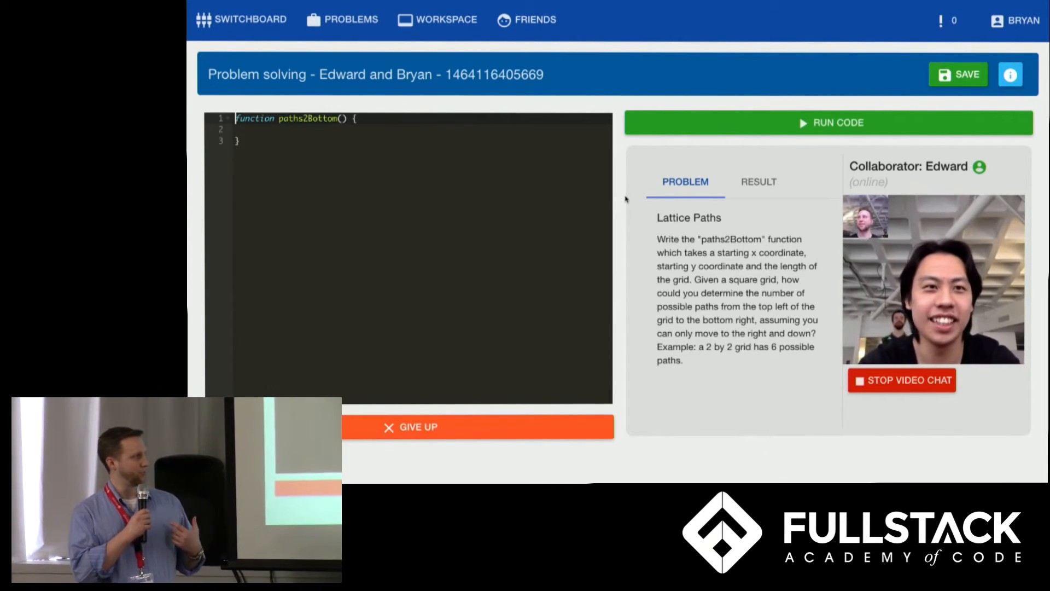
type("return 'I don't know what else to do';")
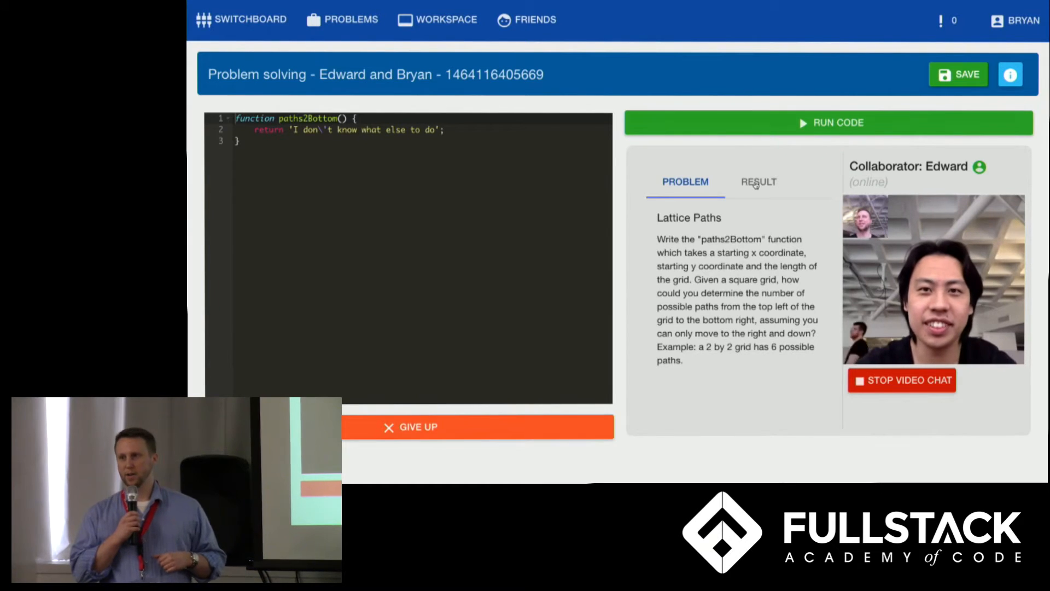
left_click(758, 182)
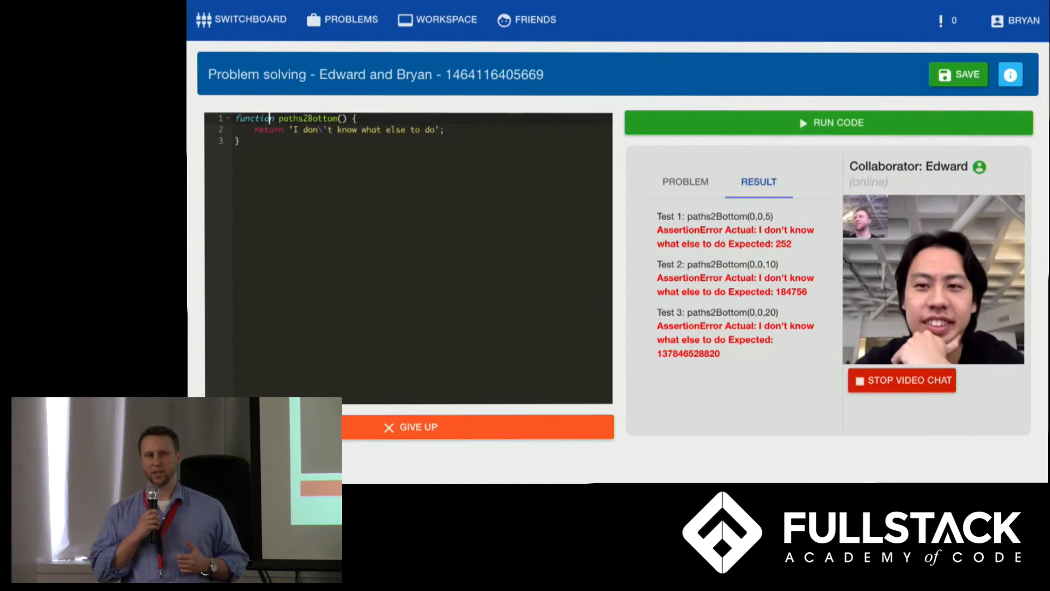
- Write a memoizer and a recursive paths2Bottom(x, y, max) using cached paths
type("const paths = {};")
type("if")
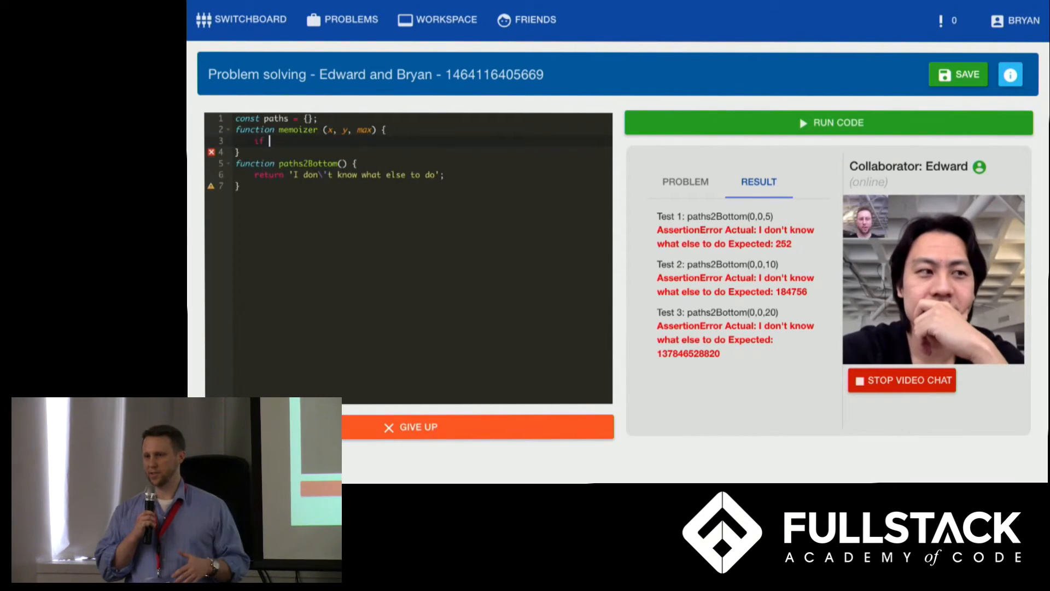
type("(paths[[x, y, max]]) {")
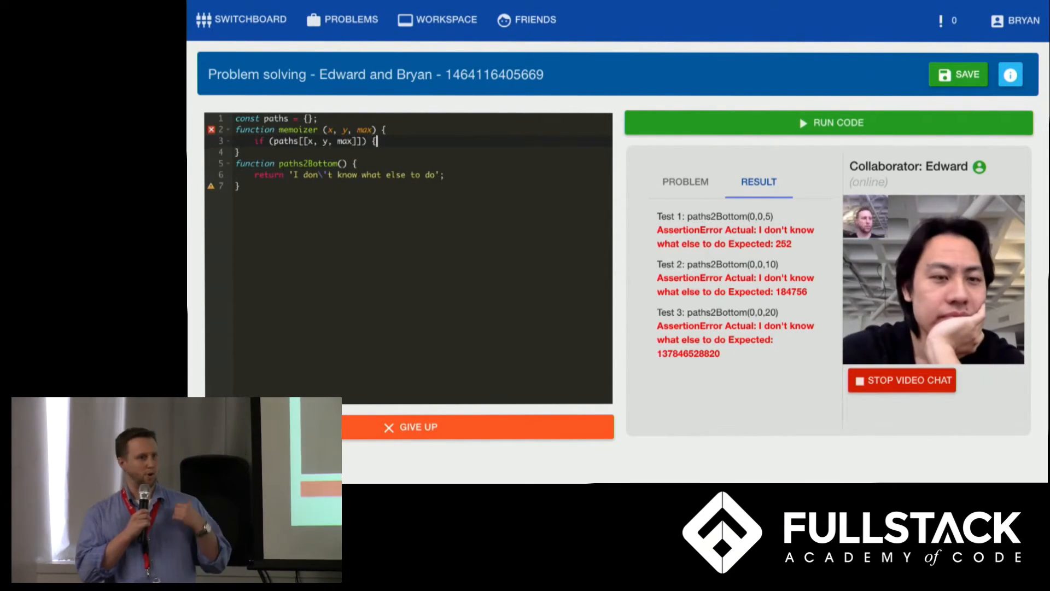
type("return paths[[x, y, max]];")
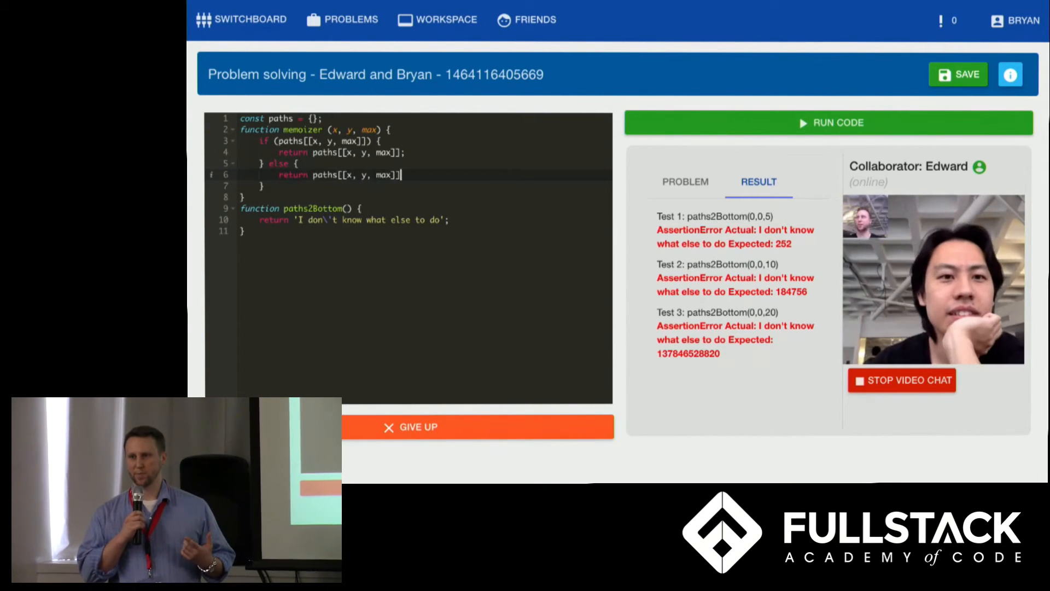
type("= paths2Bottom(x, y, max);")
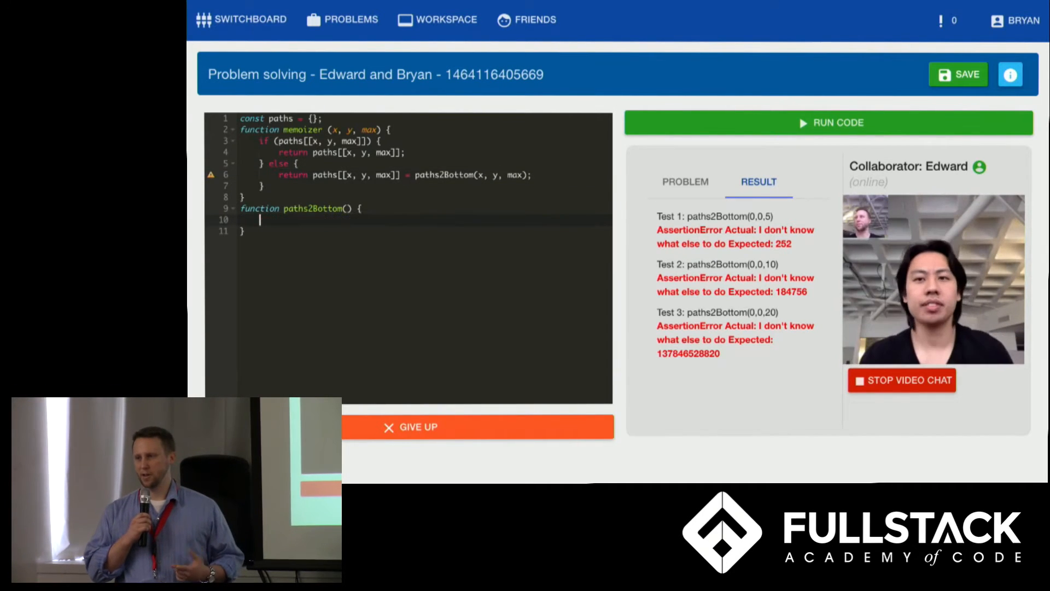
type("(x, y, max) {")
type("if (x == max || y == max) {")
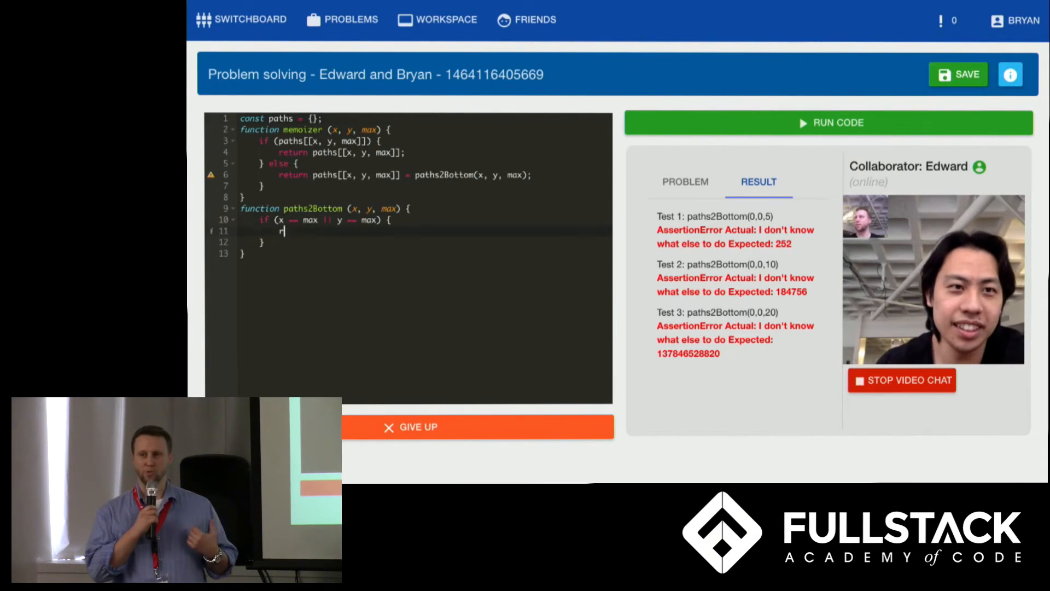
type("eturn 1;")
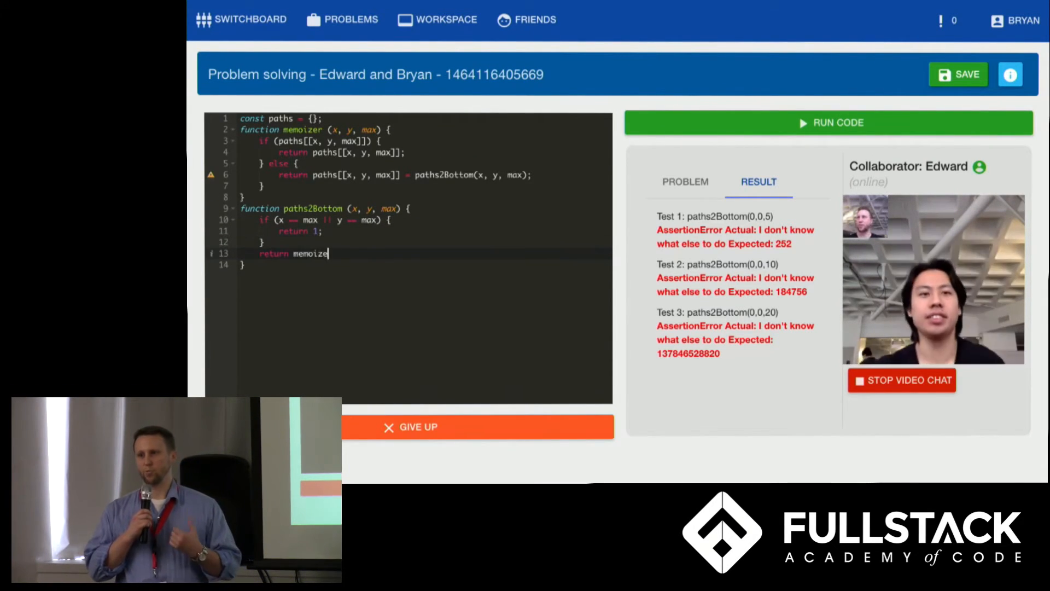
type("r(x + 1, y, max) + memoizer(x, y + 1, max);")
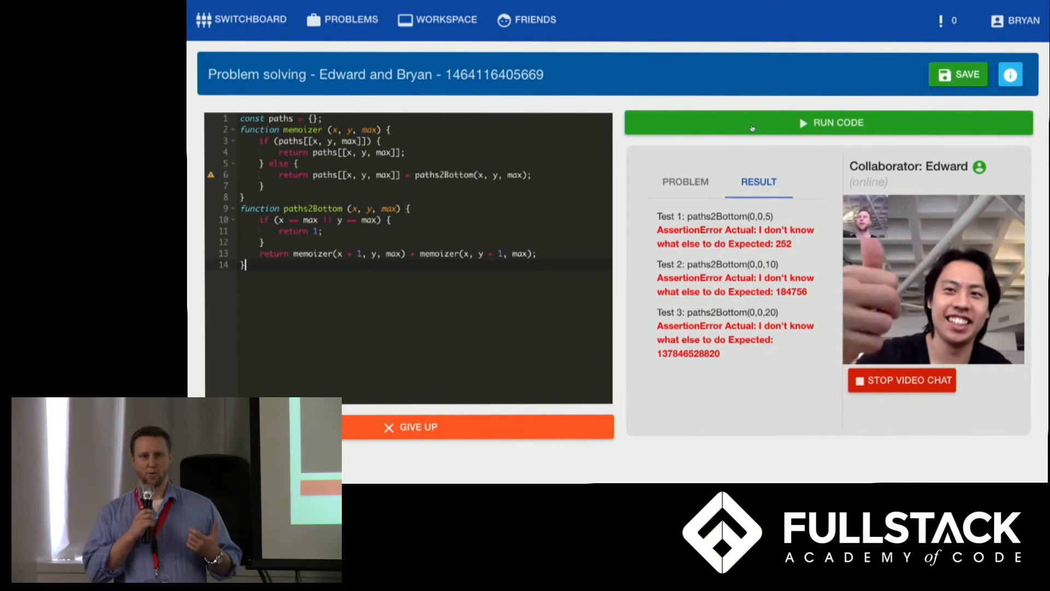
- Run the Lattice Paths code so all three tests pass, then view its solution page
left_click(828, 122)
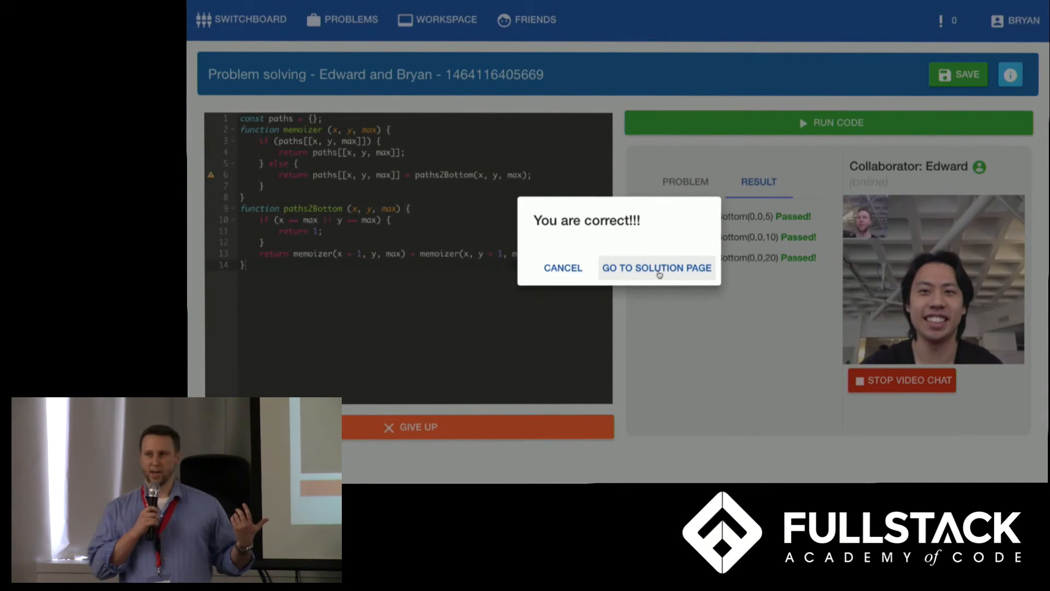
left_click(656, 267)
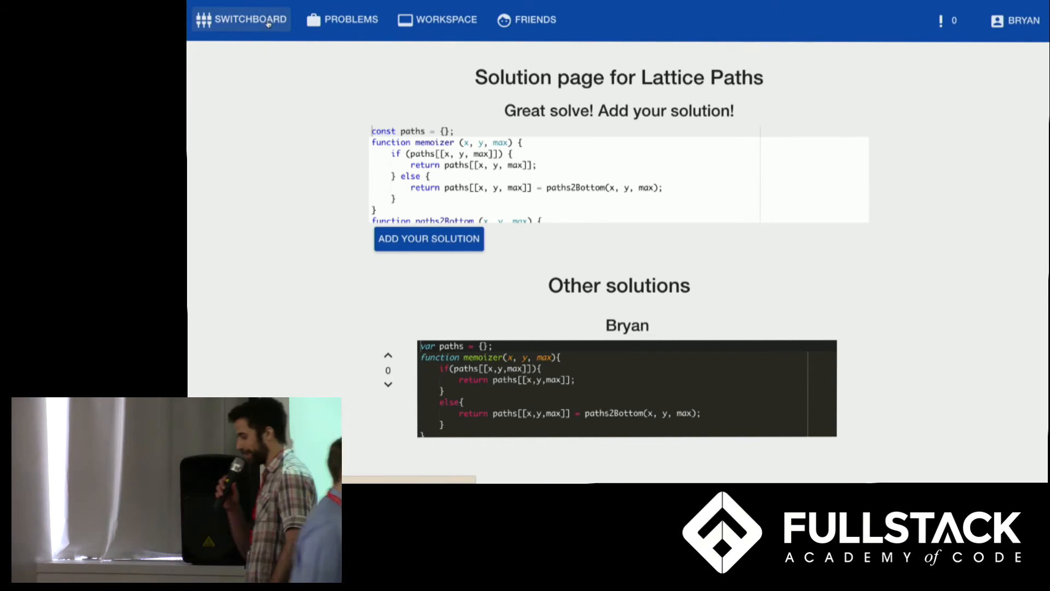
- Accept Brian's solve and workspace requests from the notifications list
left_click(970, 14)
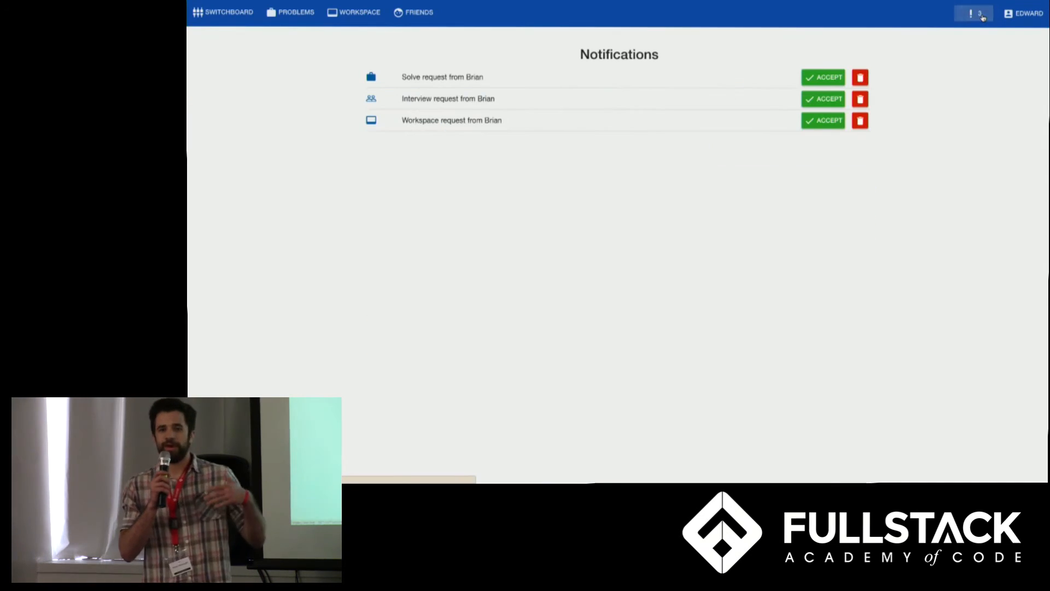
mouse_move(829, 194)
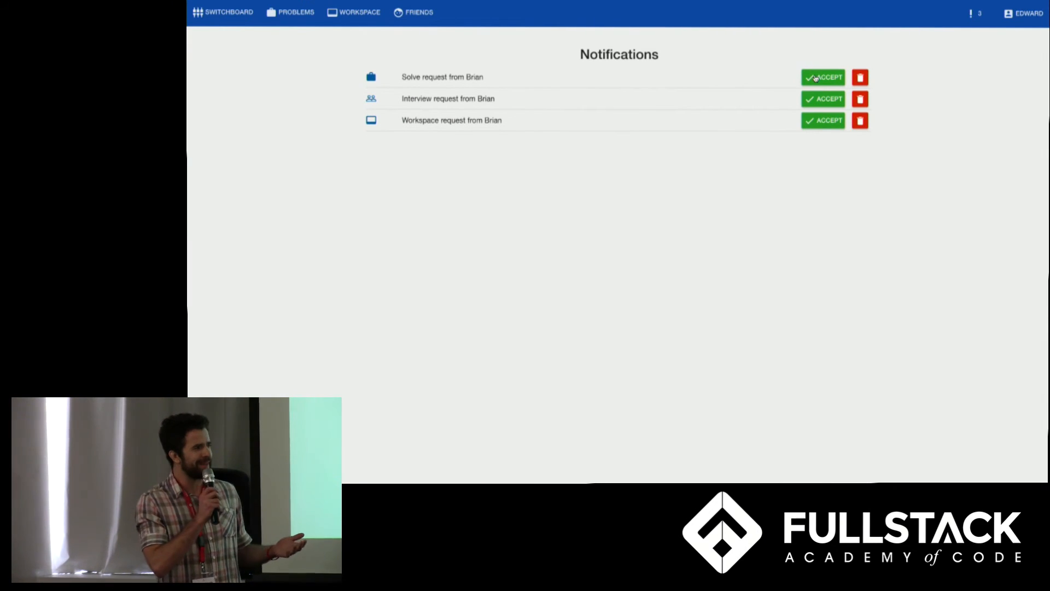
left_click(823, 77)
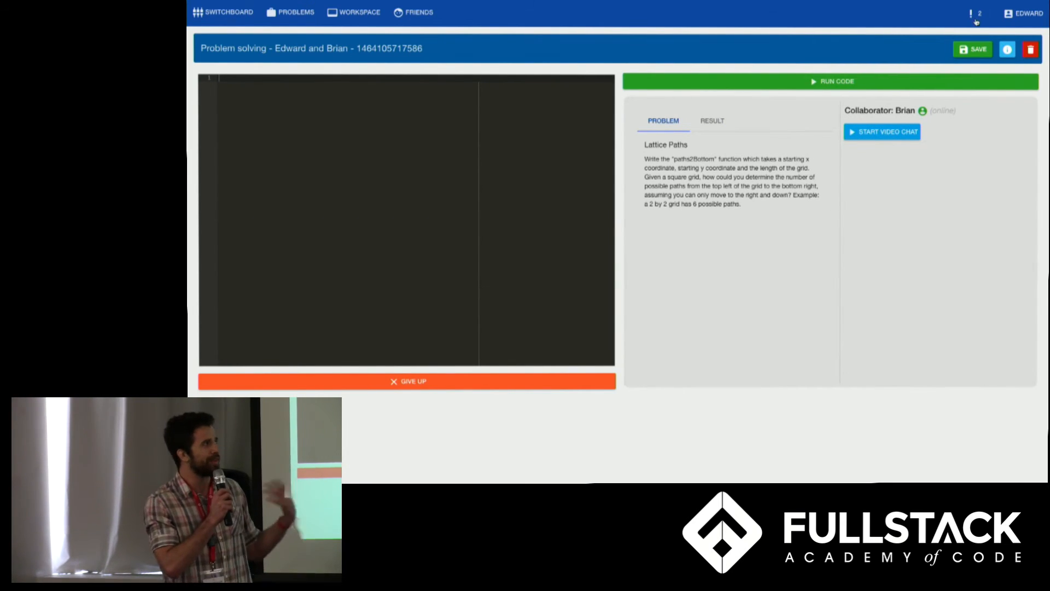
left_click(970, 14)
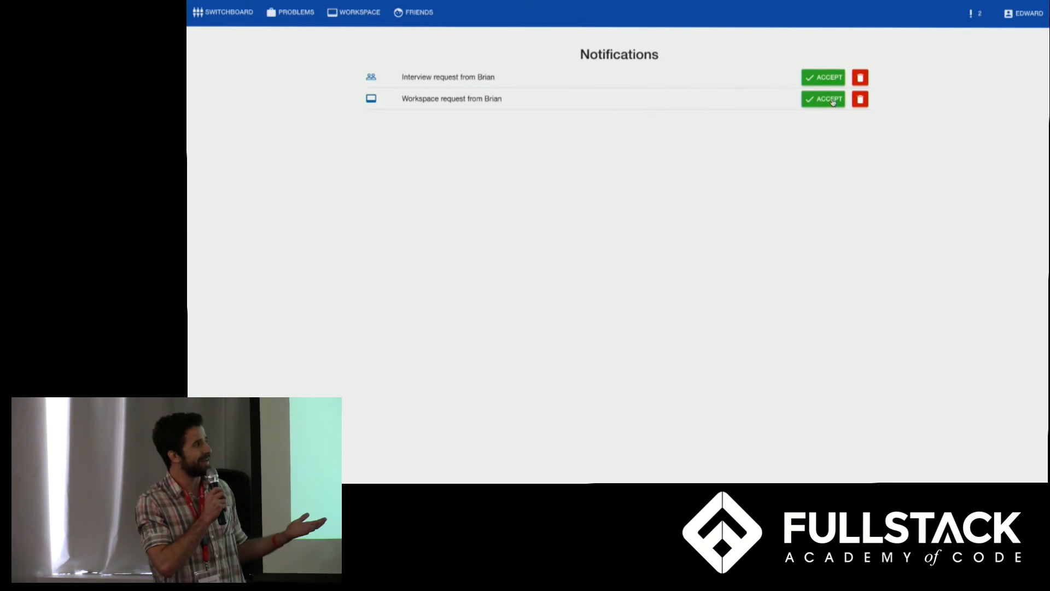
left_click(823, 99)
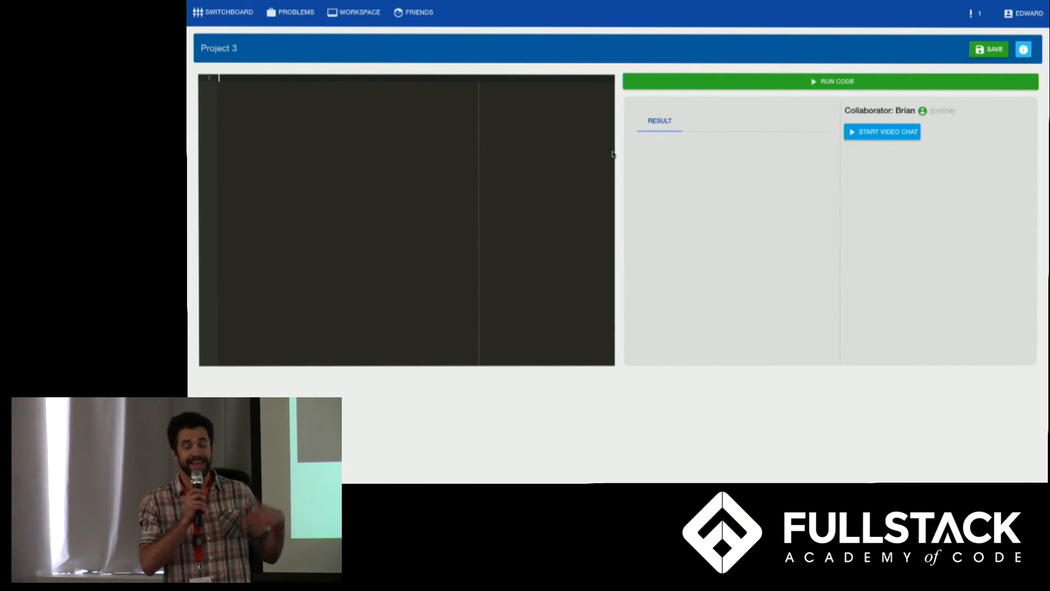
- Accept the interview request, view the past-interviews profile, and return home
left_click(974, 13)
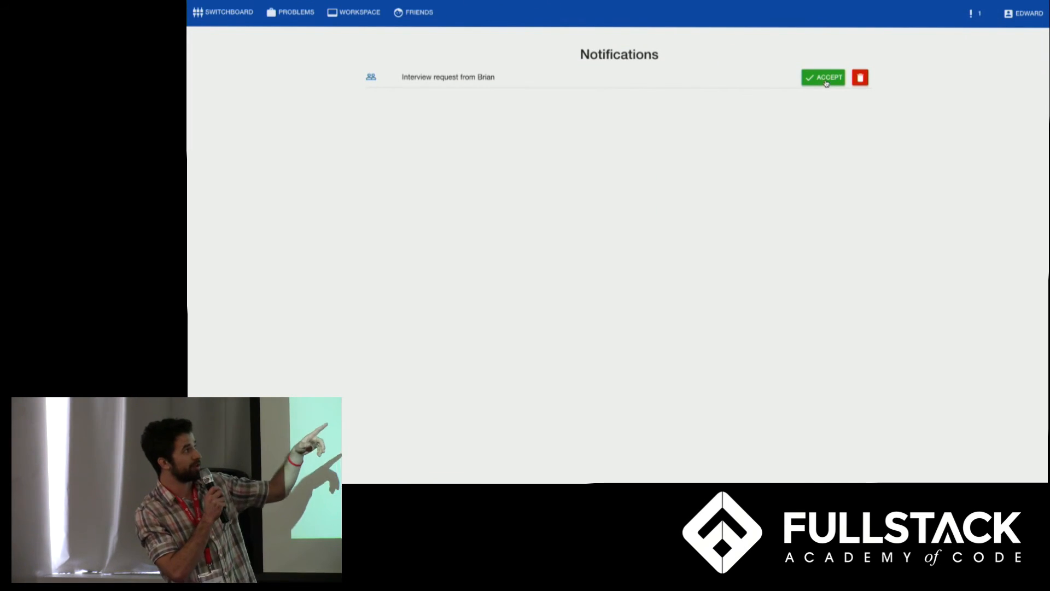
left_click(823, 77)
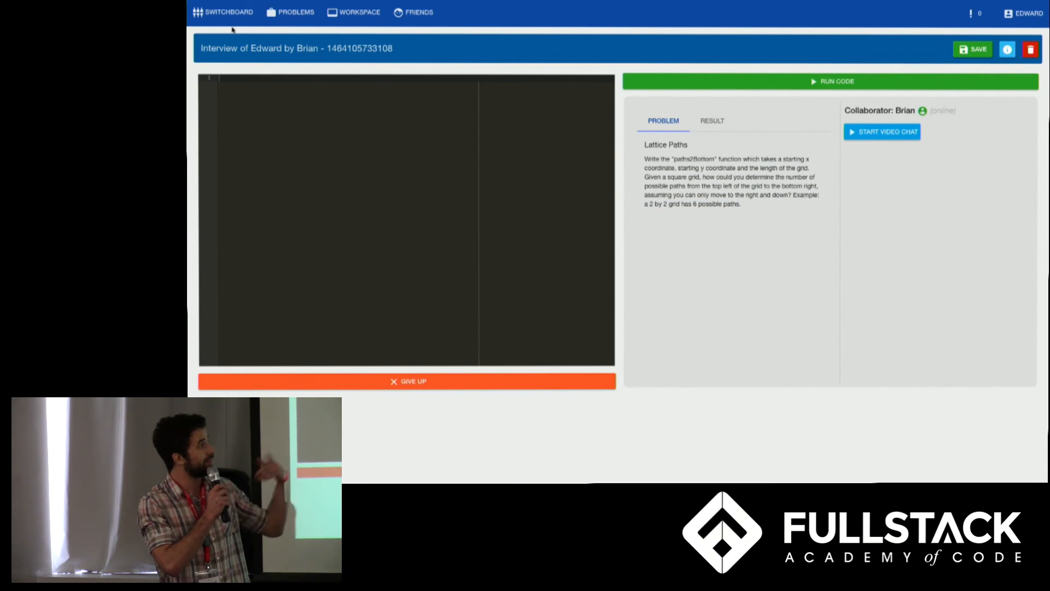
left_click(1022, 12)
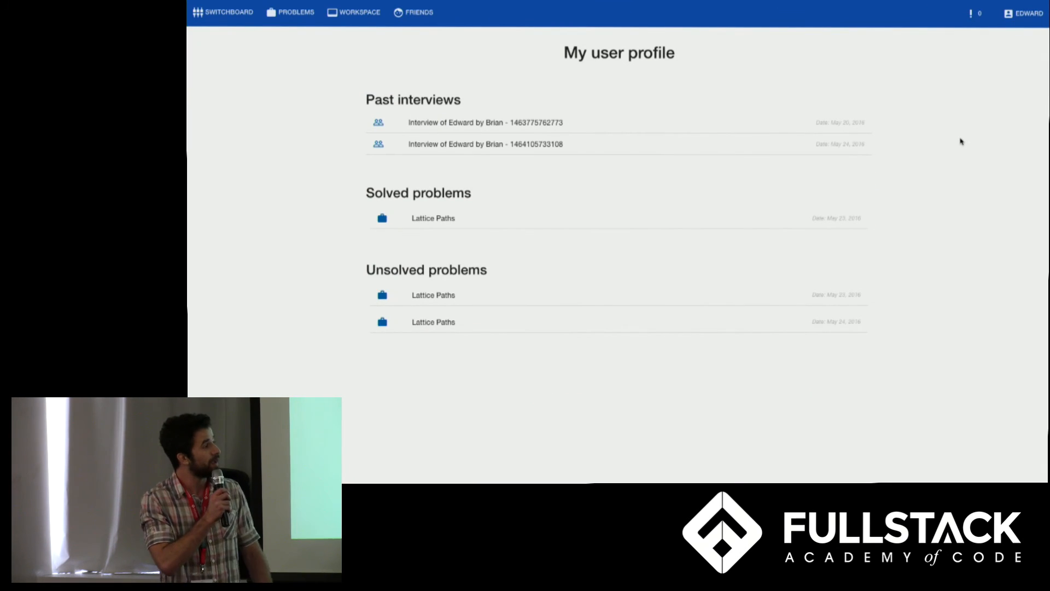
left_click(227, 12)
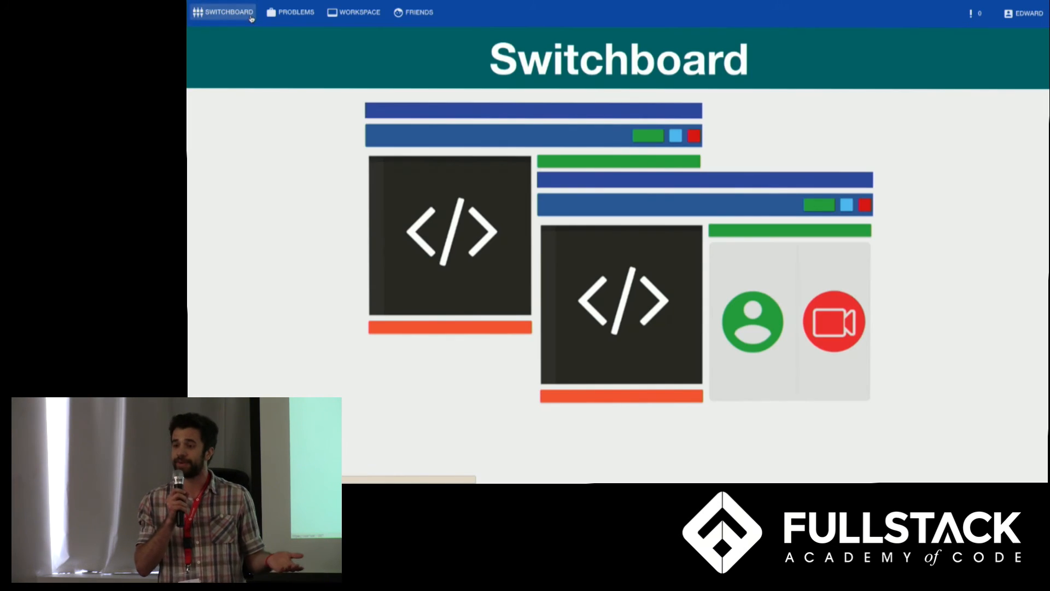